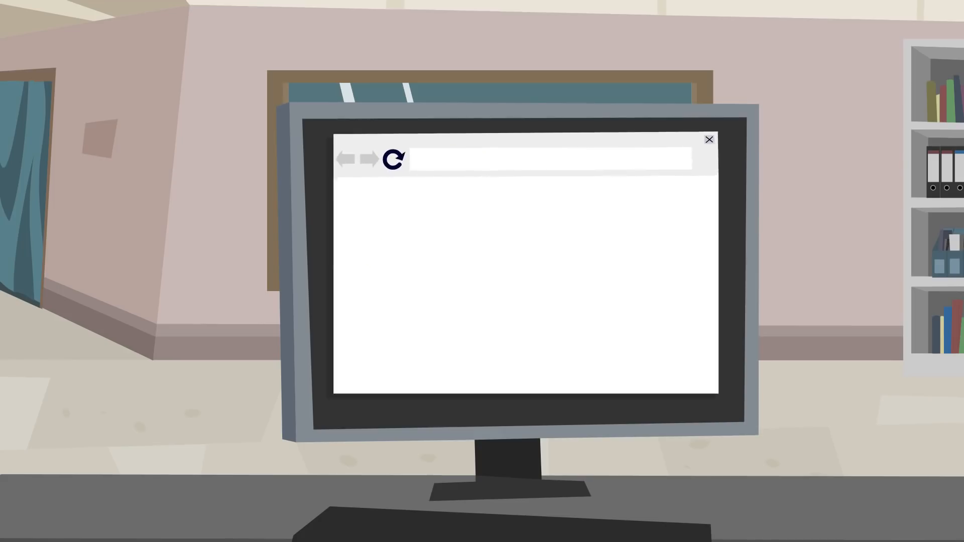
text(www.abc.com)
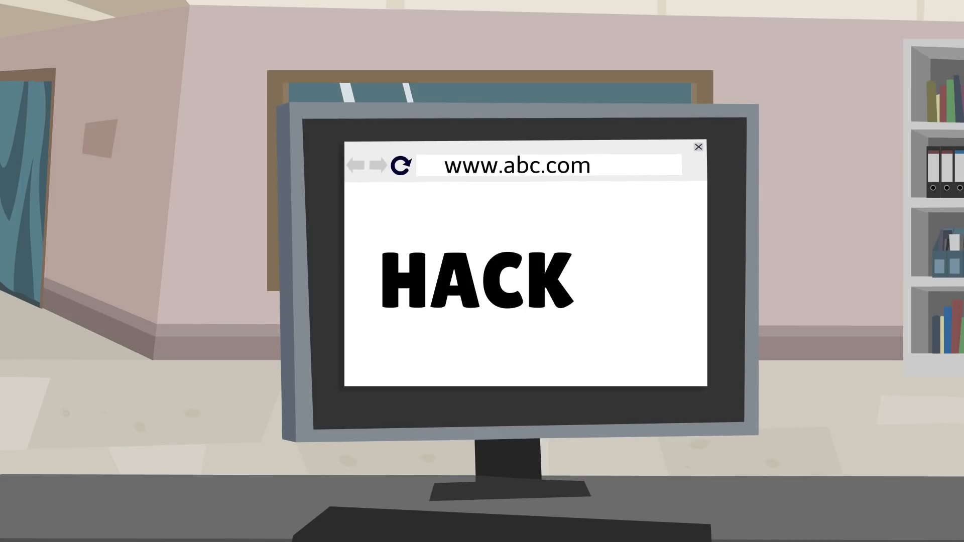